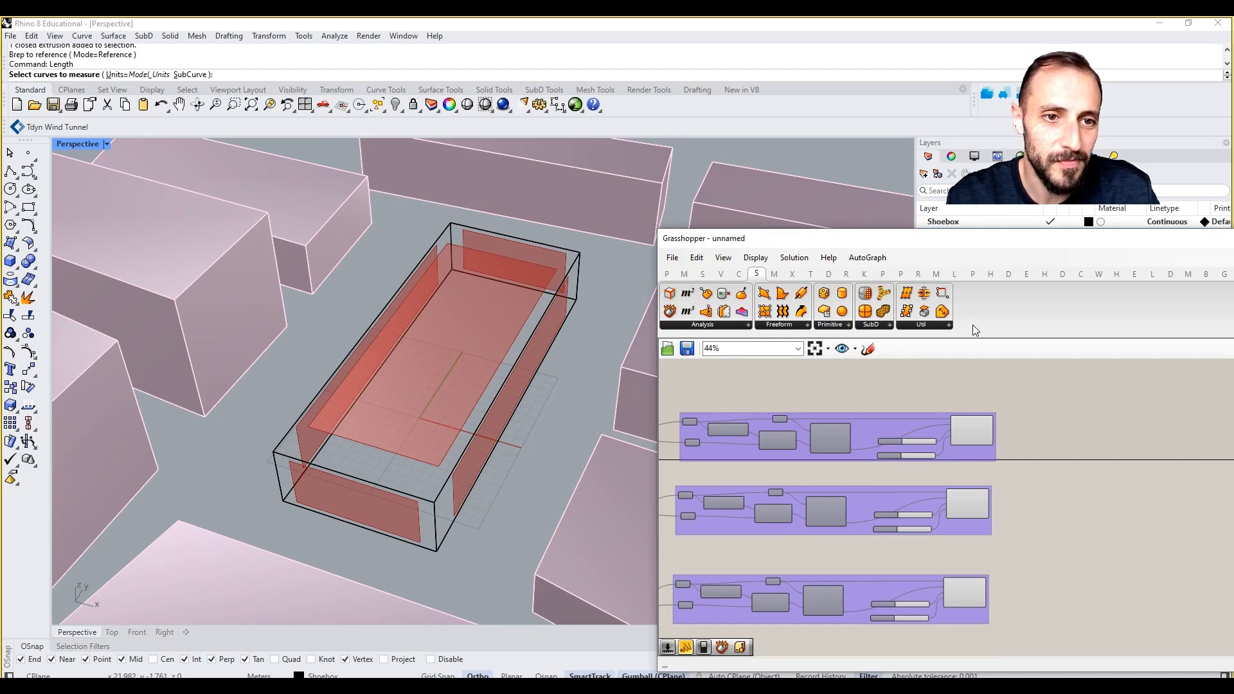
- Switch the enlarged Grasshopper editor to the LunchBox components tab
click(953, 273)
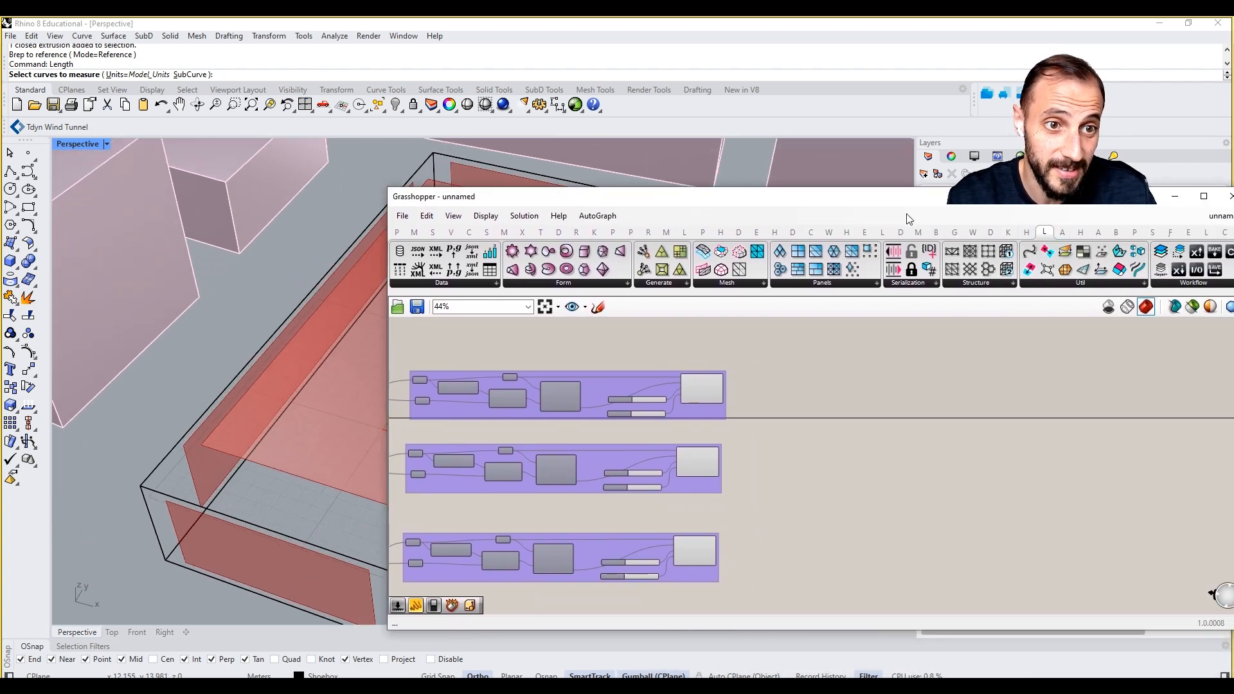
- Add a LunchBox Quad Panels component fed by Scale Geometry, with U and V division sliders
click(1069, 289)
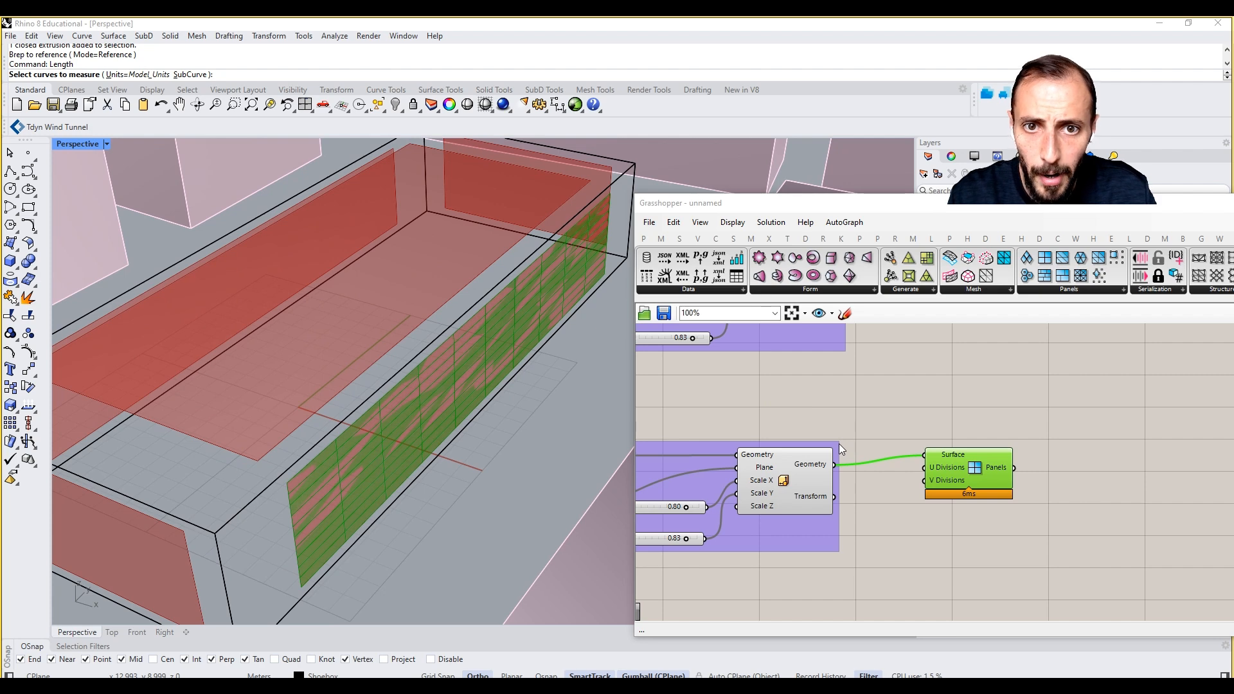
mouse_move(968, 484)
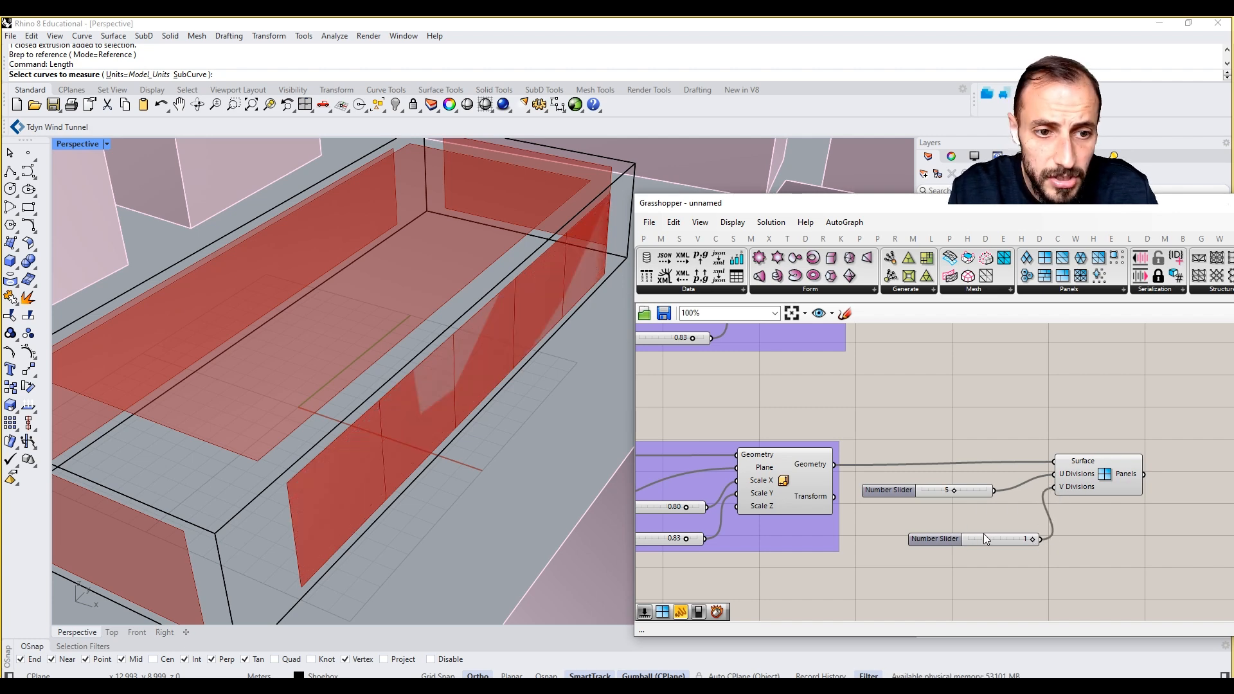
- Set the U Divisions slider to 11 and preview the resulting facade panels
click(934, 534)
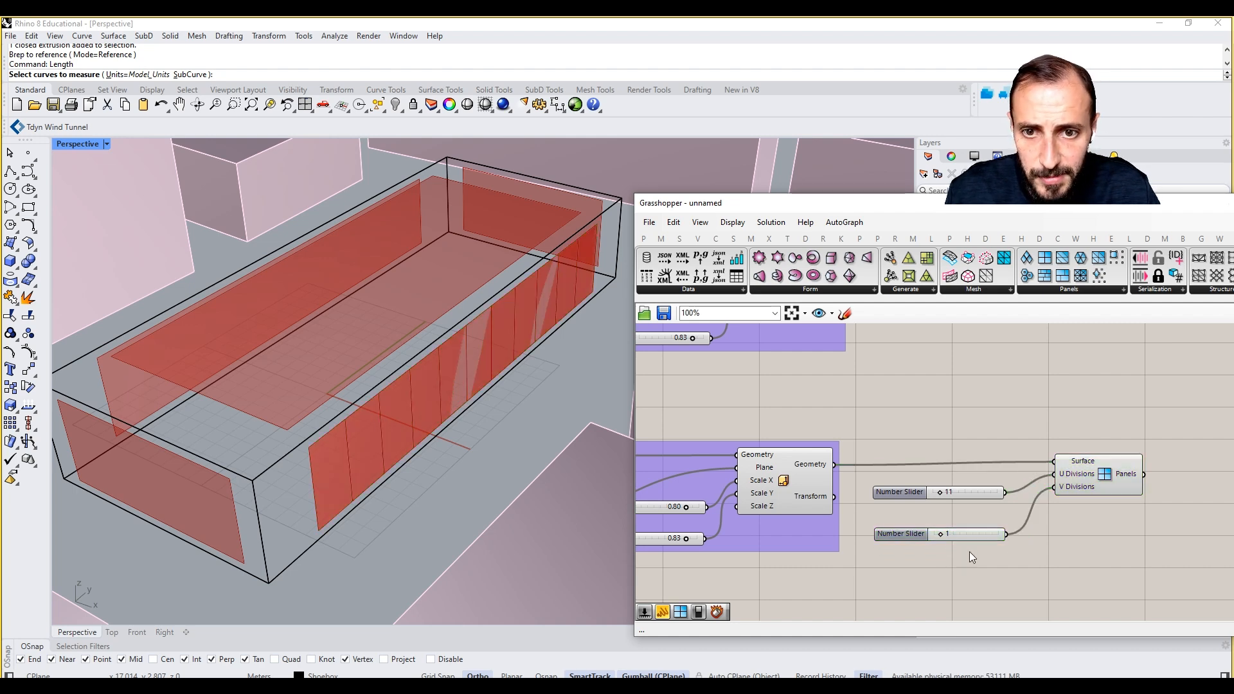
click(1098, 474)
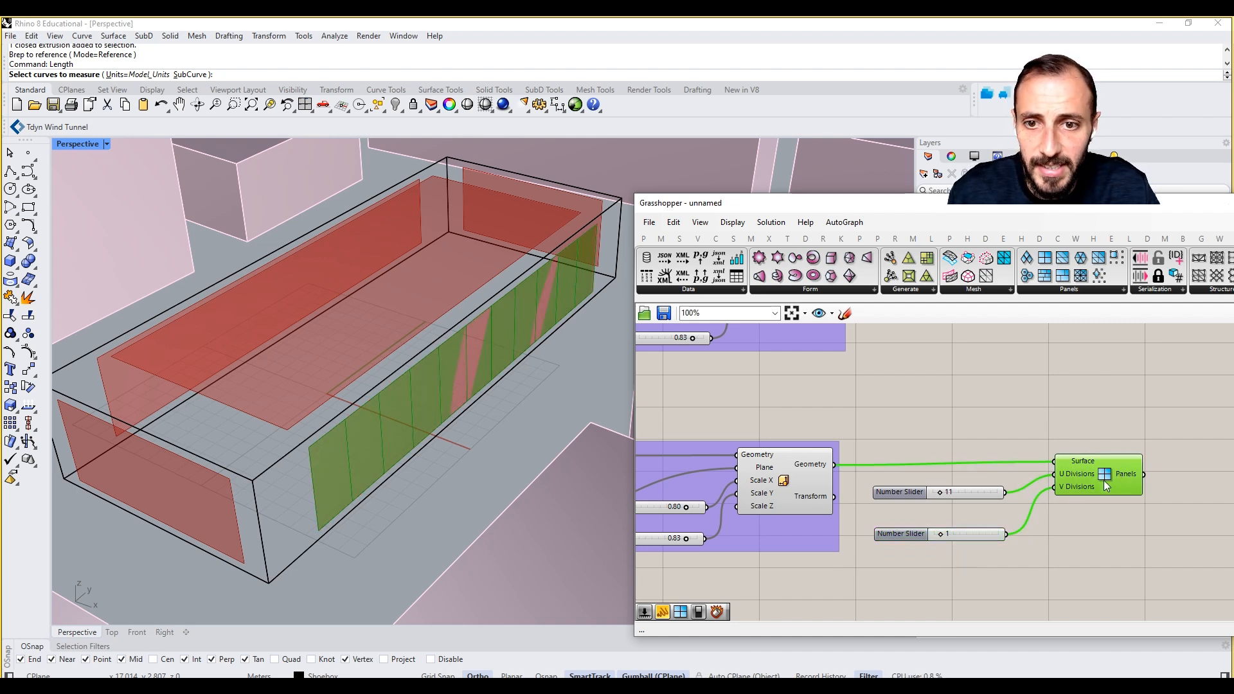
click(936, 326)
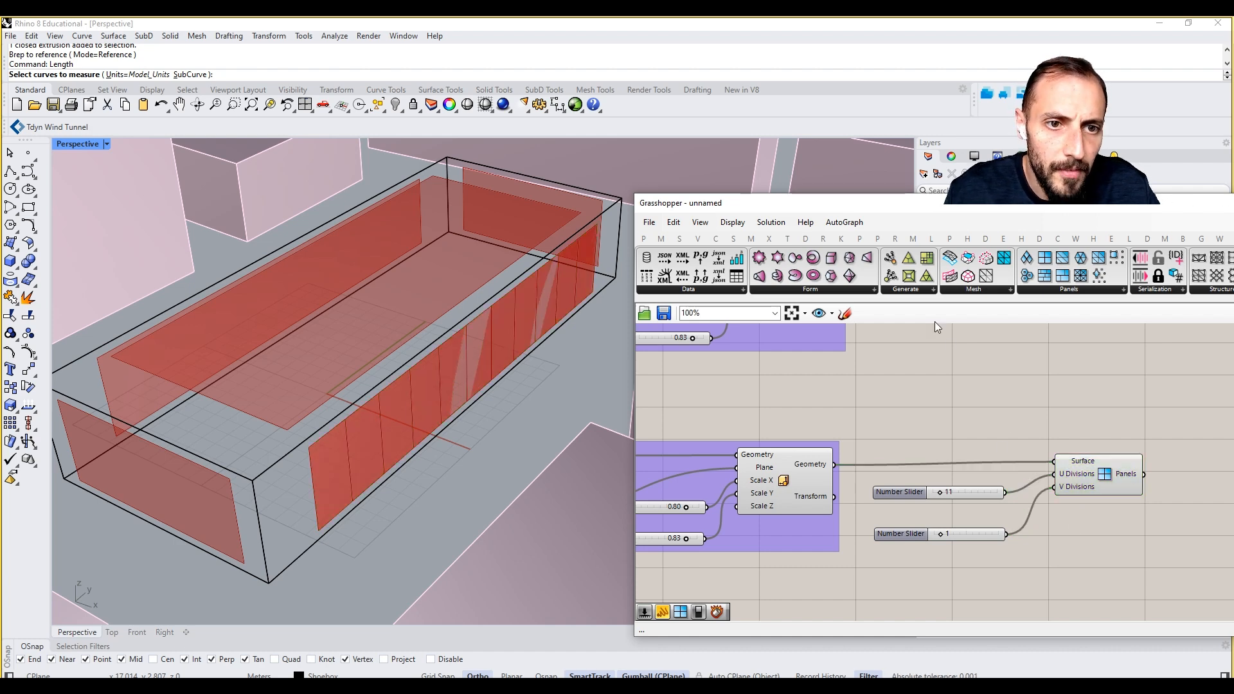
- Add a LunchBox Panel Frame on the panels with a 0.9 scale-factor slider
click(906, 288)
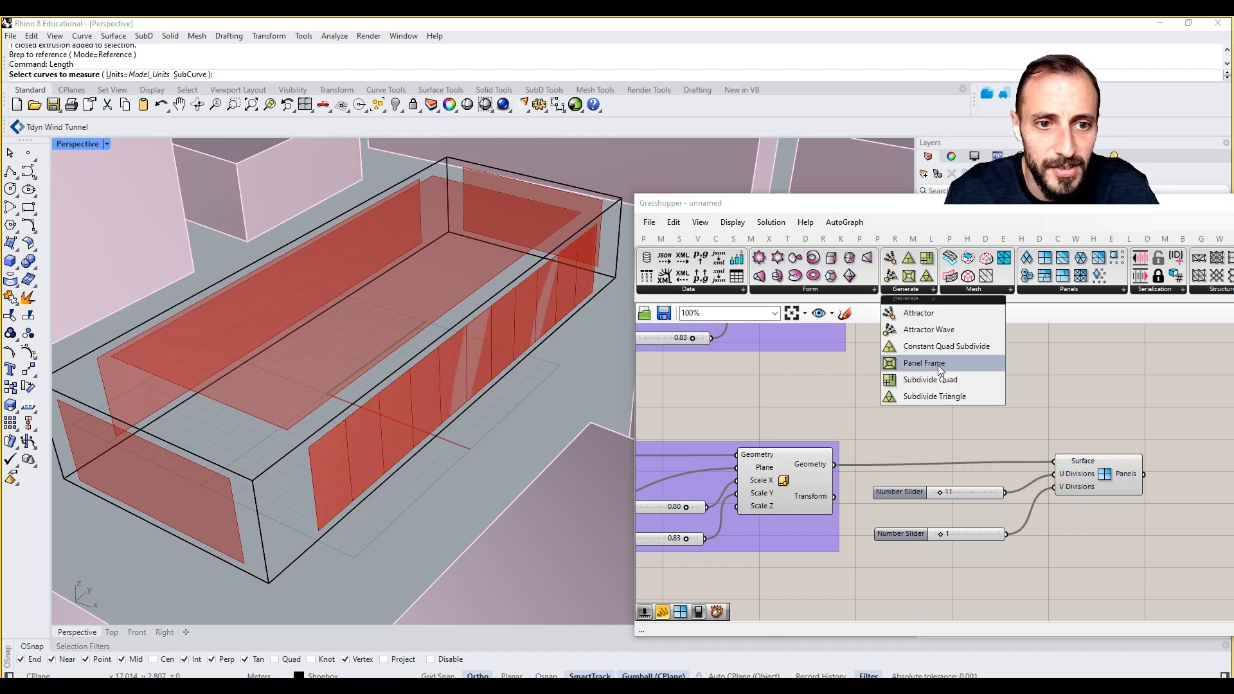
click(924, 363)
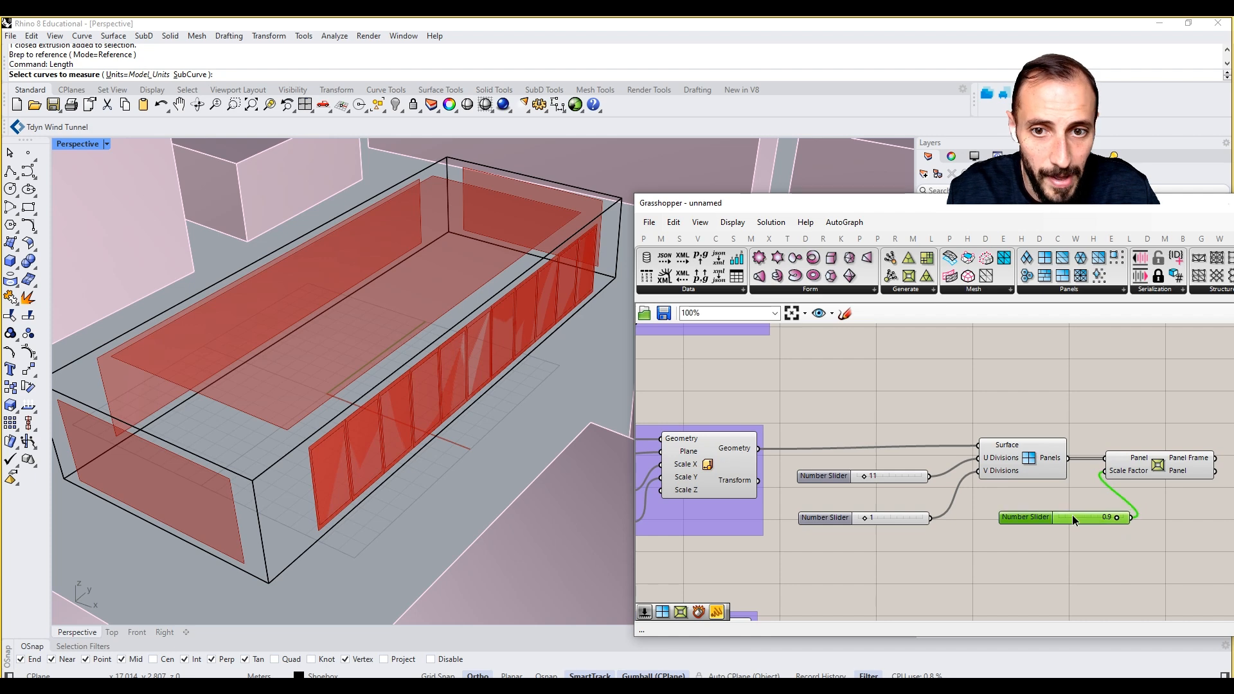
scroll(down, 3)
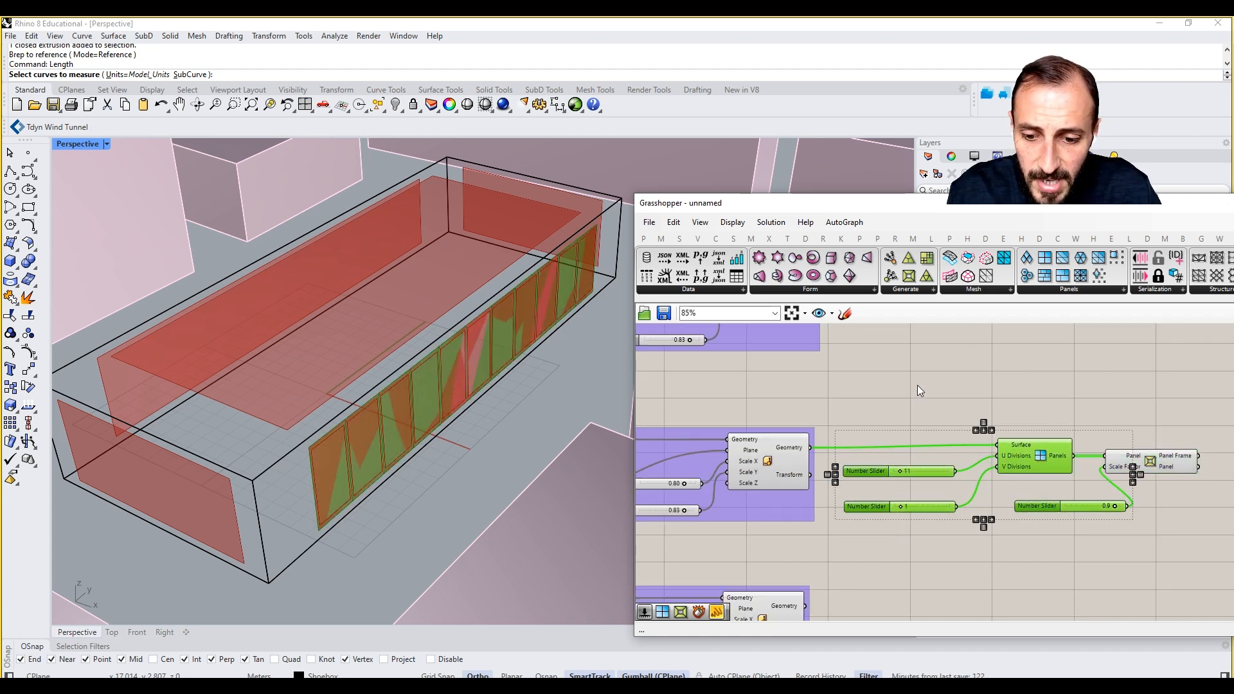
right_click(920, 391)
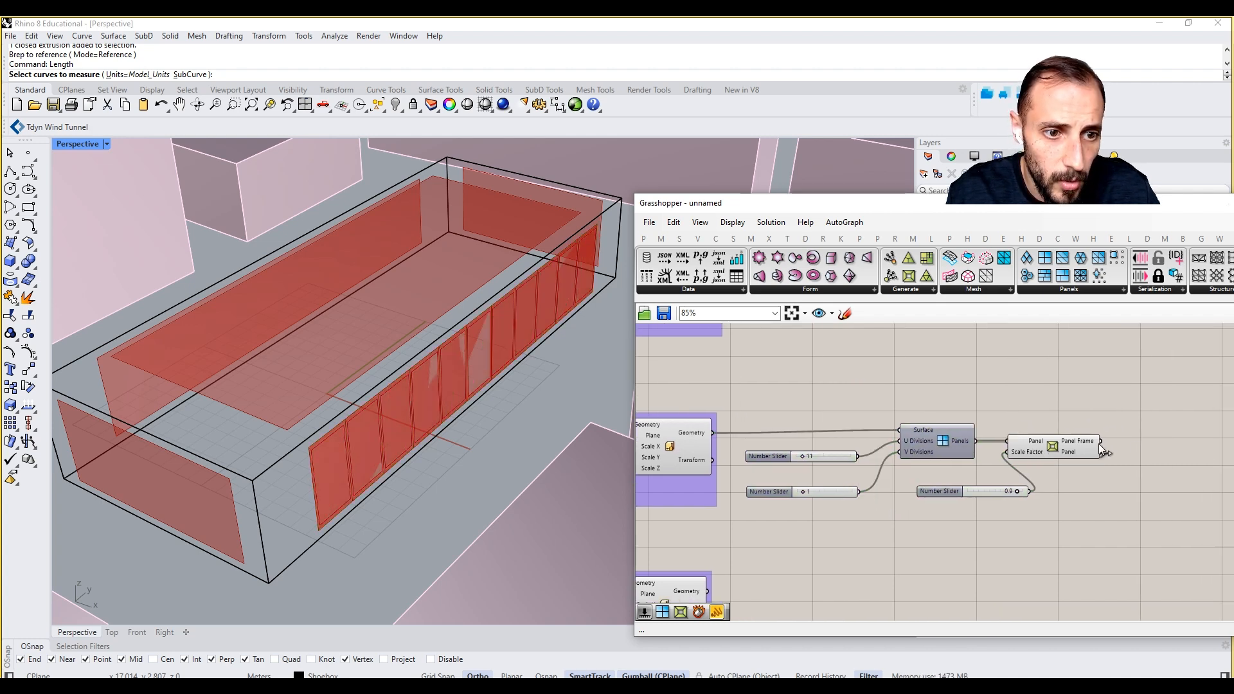
mouse_move(1084, 462)
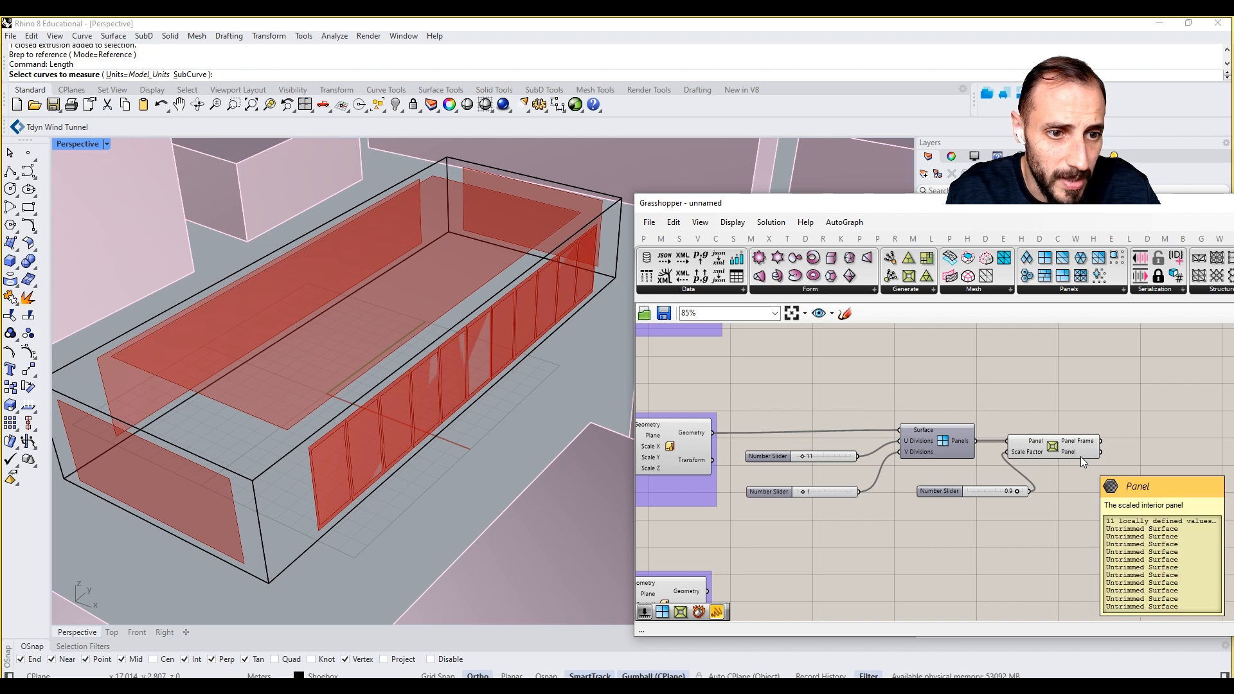
- Add the 'su' search component, set 17 divisions and 0.8 scale, and group the setup
text(su)
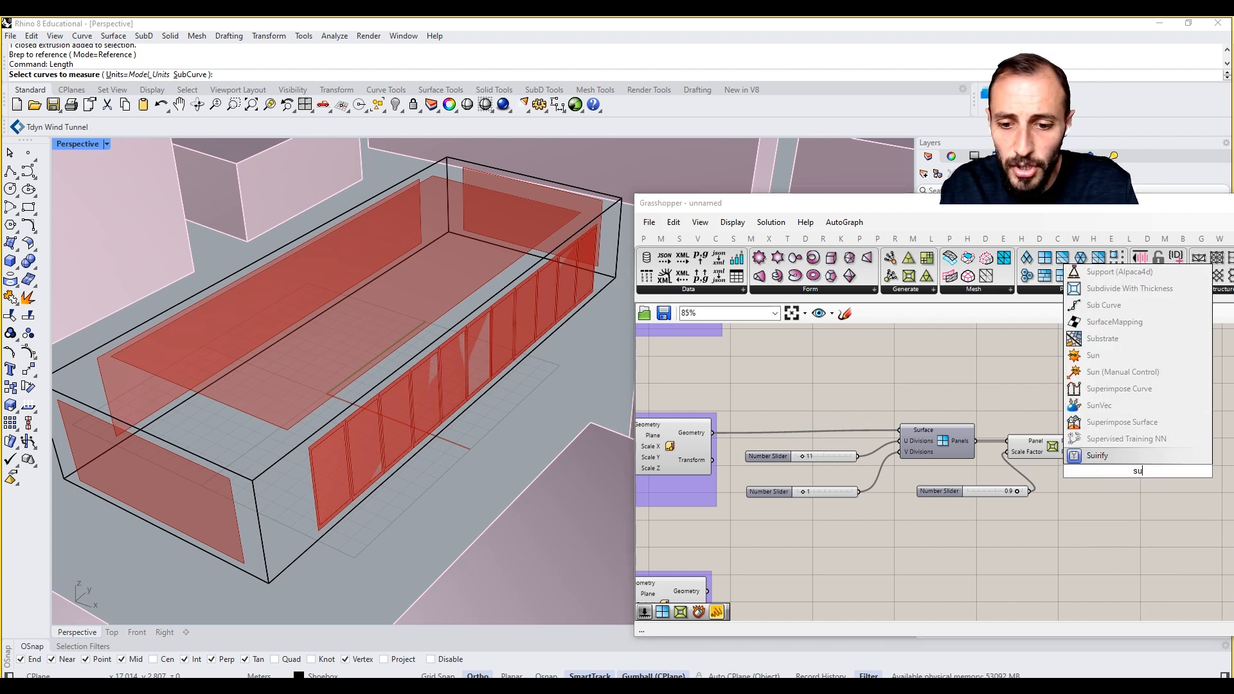
click(1097, 456)
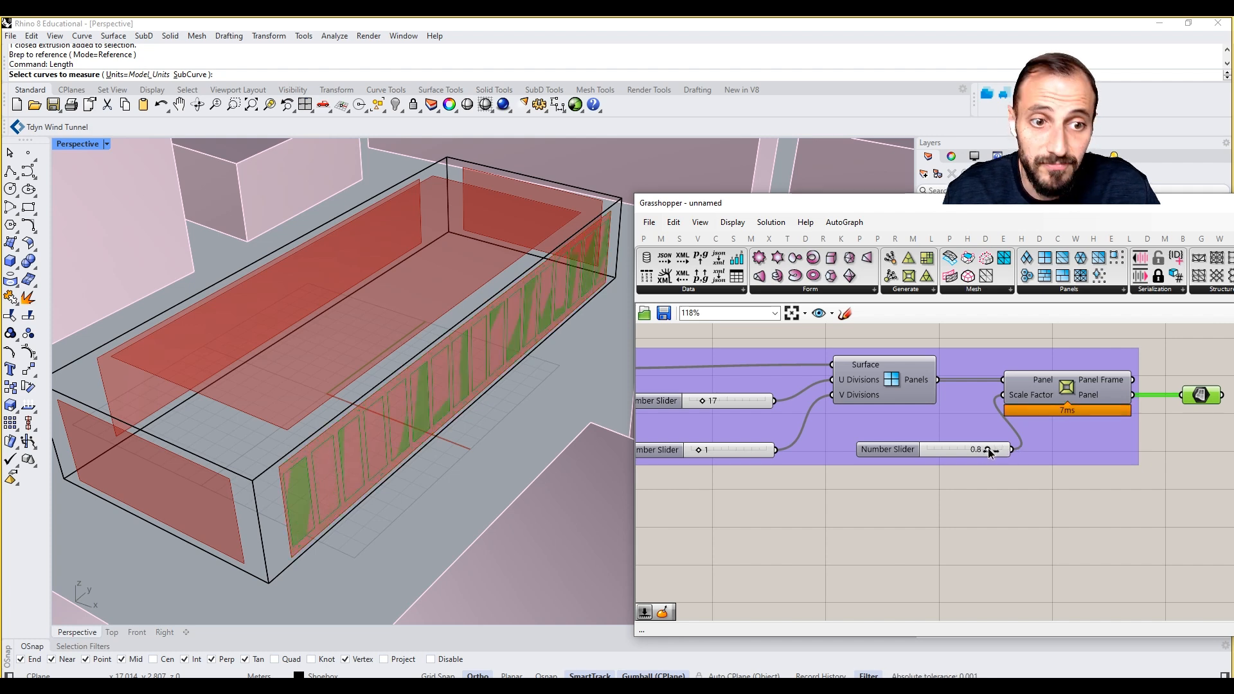
- Paste panel-group copies beside each facade and roof group, wiring each Scale Geometry output
scroll(down, 3)
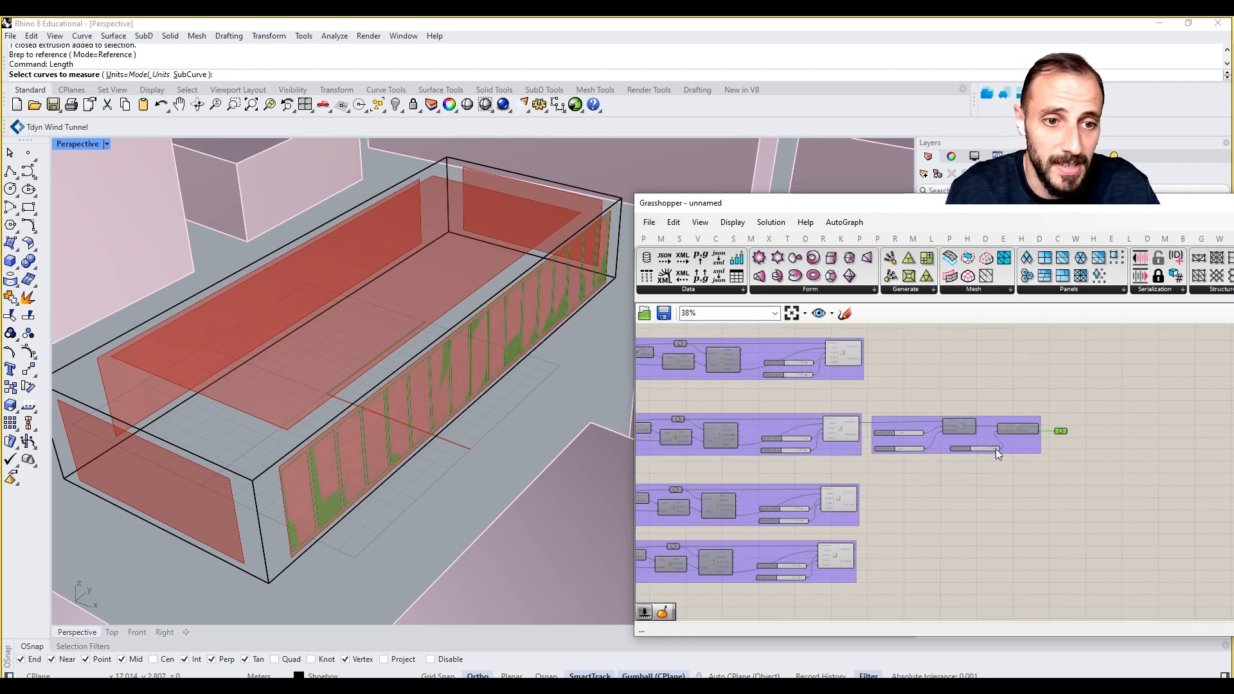
scroll(up, 3)
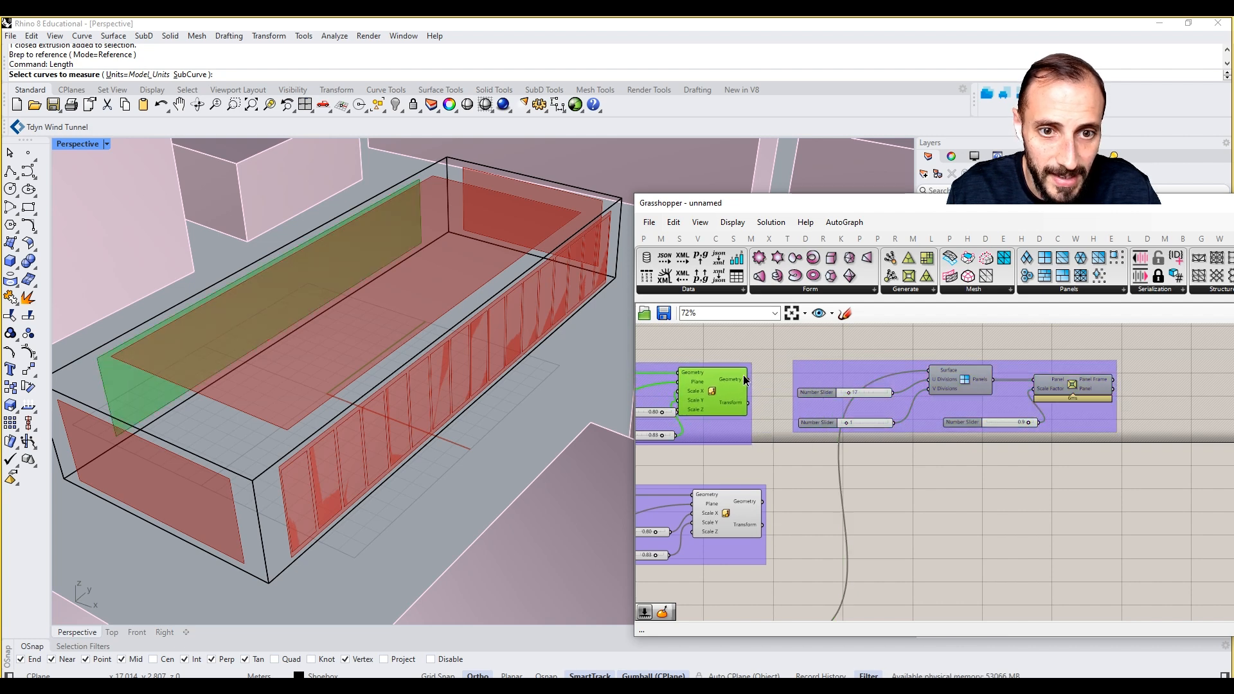
scroll(down, 3)
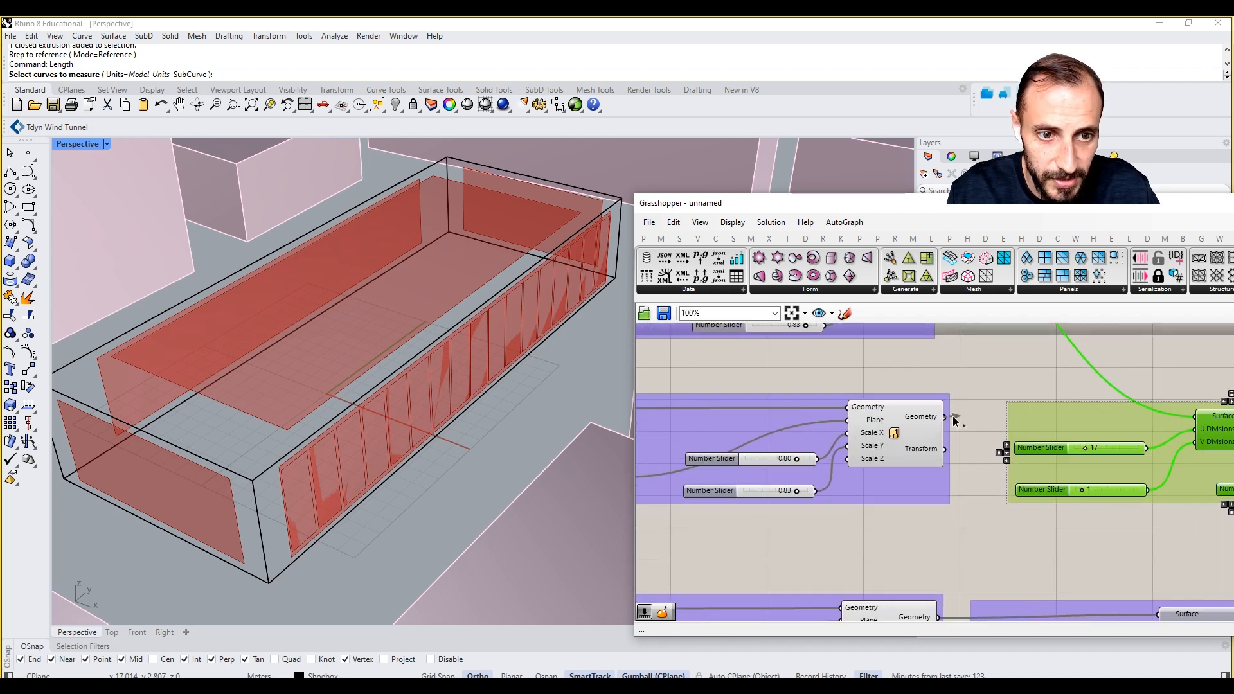
scroll(down, 3)
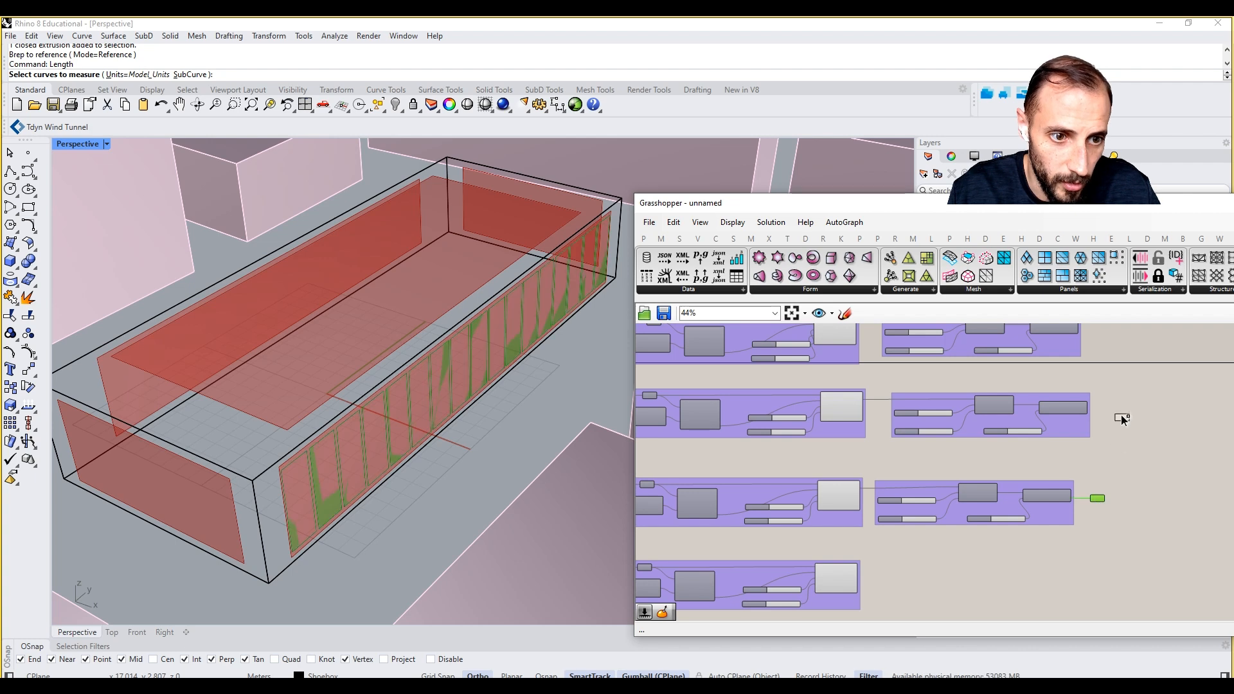
scroll(up, 3)
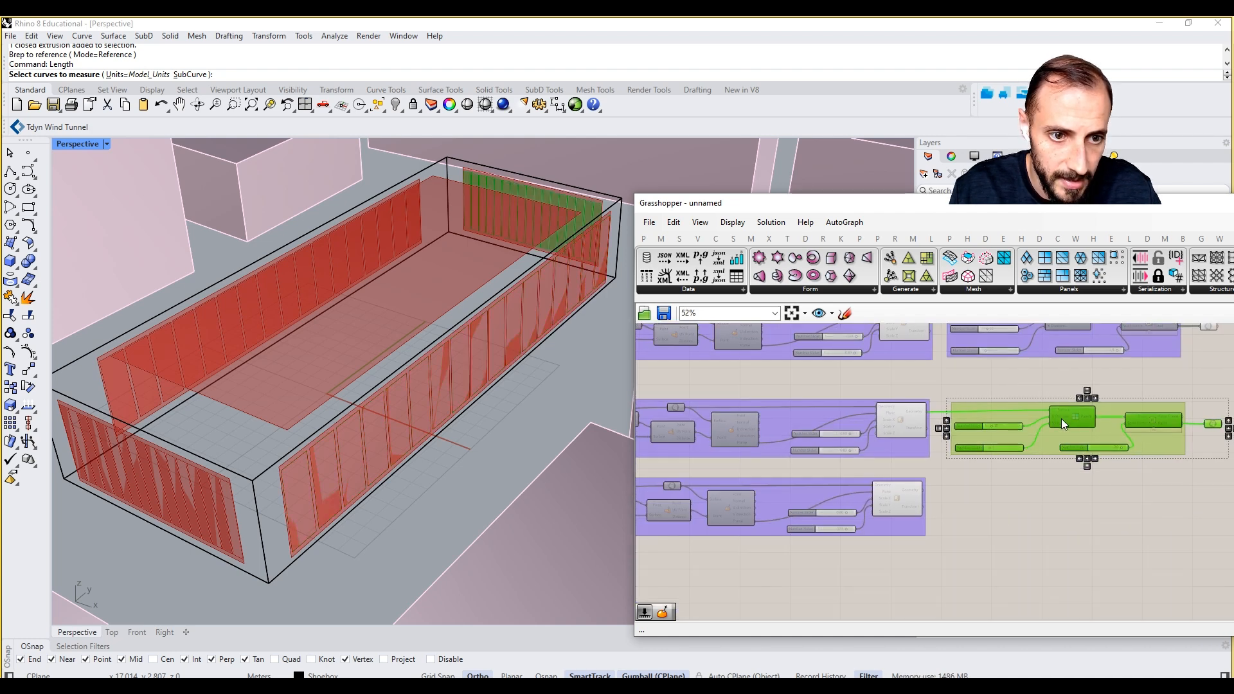
scroll(down, 3)
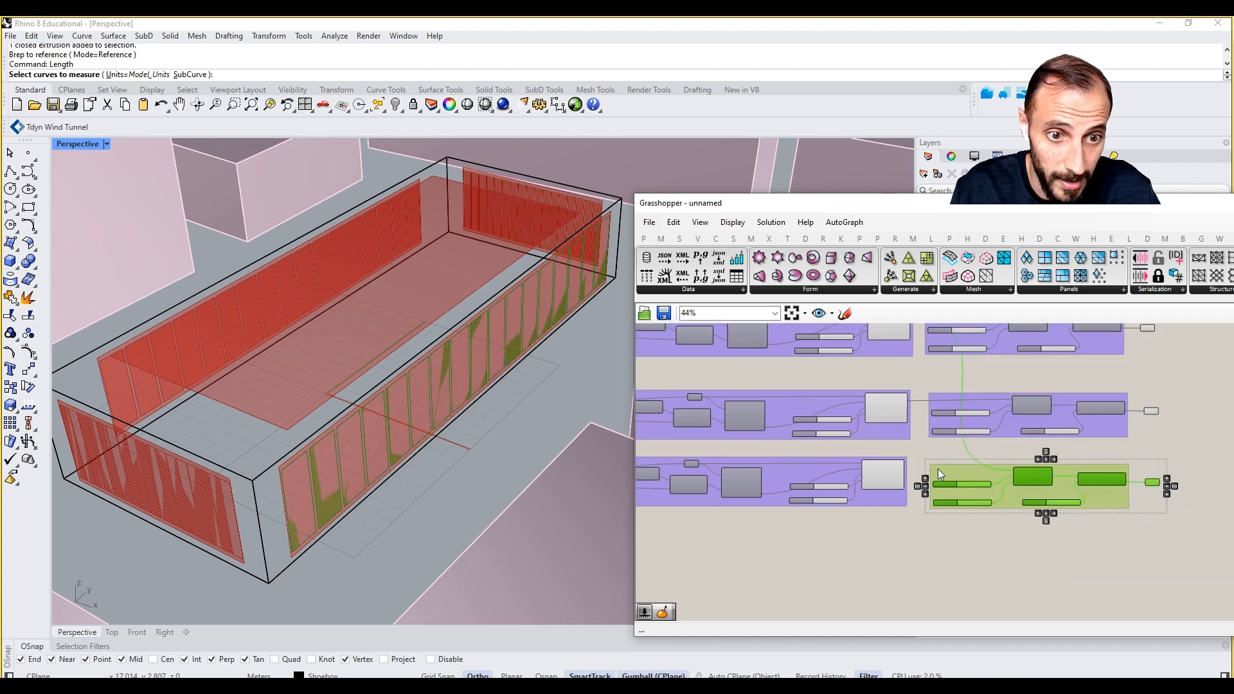
scroll(up, 3)
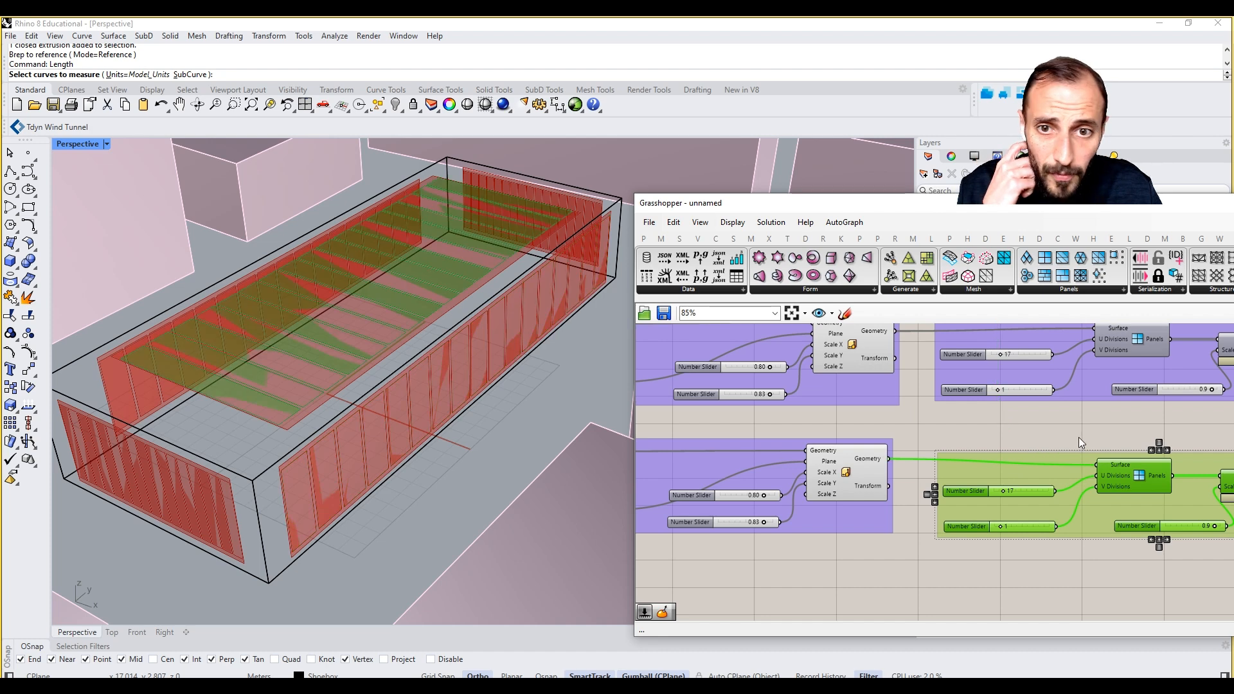
scroll(down, 3)
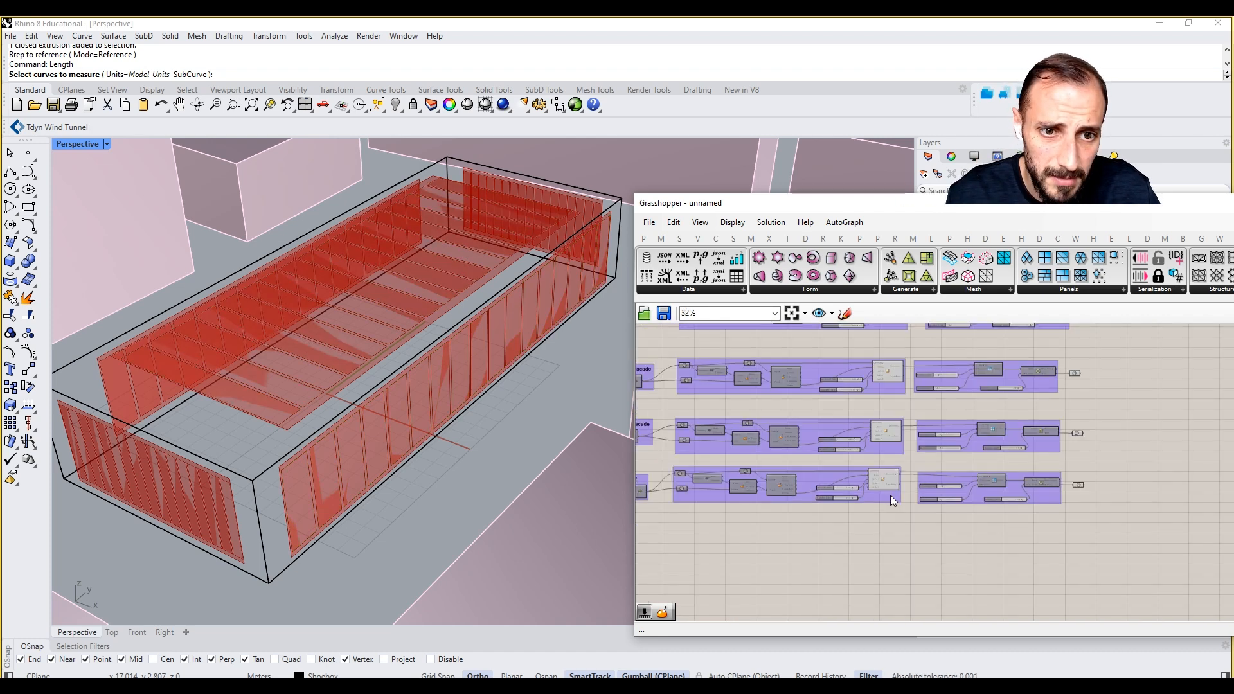
- Turn off Grasshopper preview and lower the roof Scale sliders to 0.18 and 0.52
right_click(893, 501)
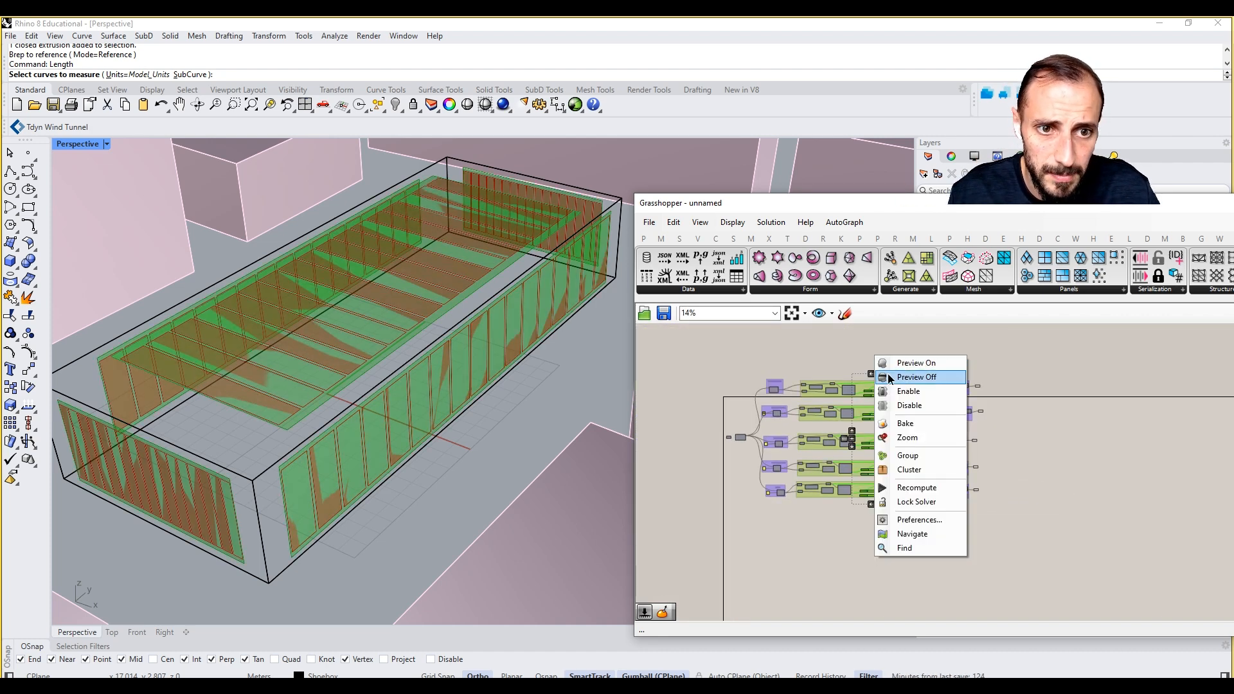
click(916, 377)
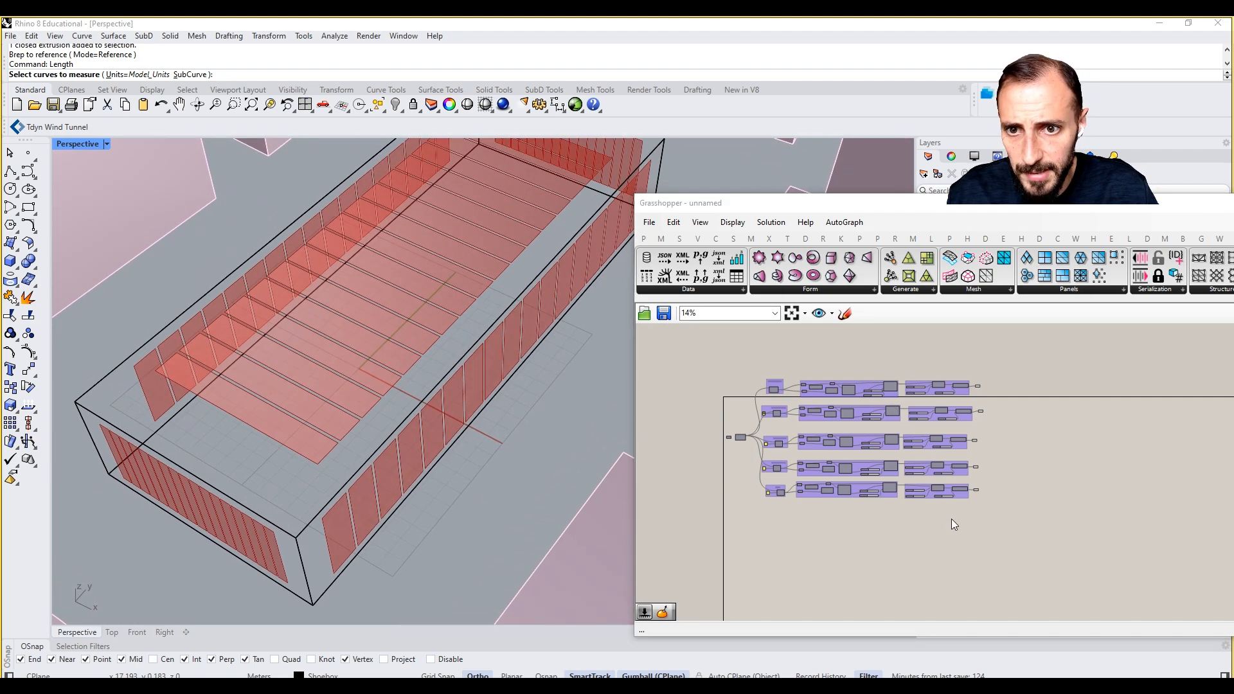
scroll(up, 3)
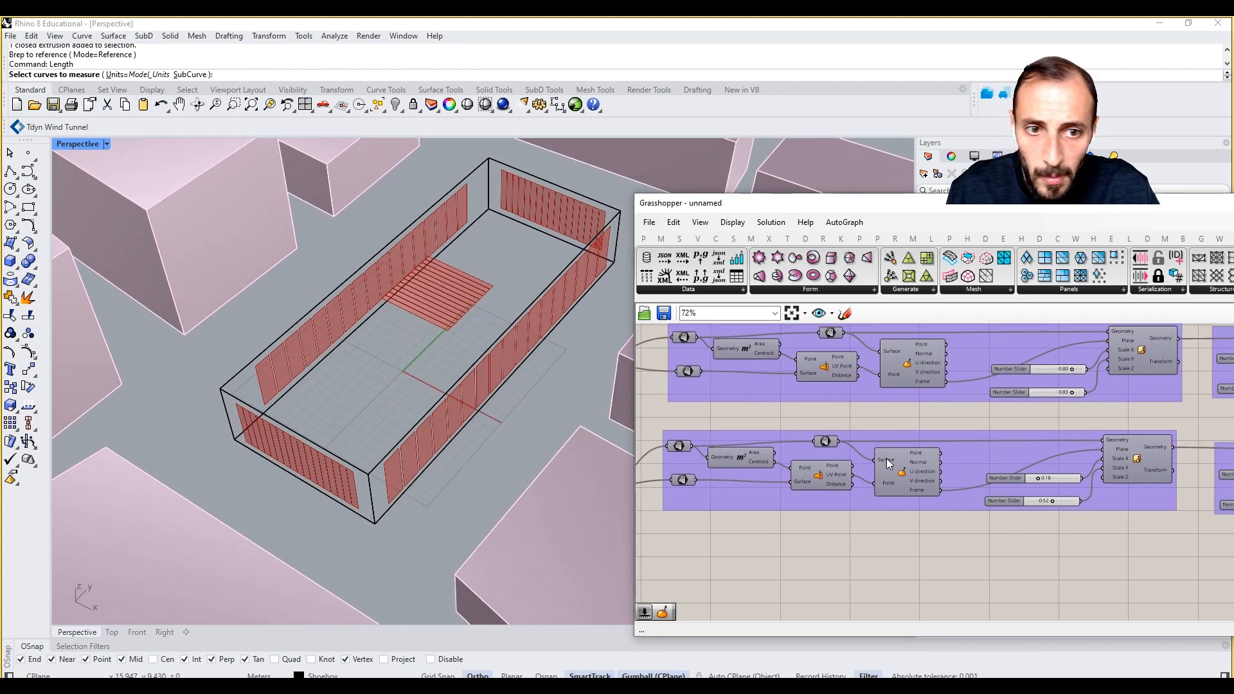
- Zoom into the facade group and raise the Scale X slider from 0.80 to 0.90
scroll(down, 3)
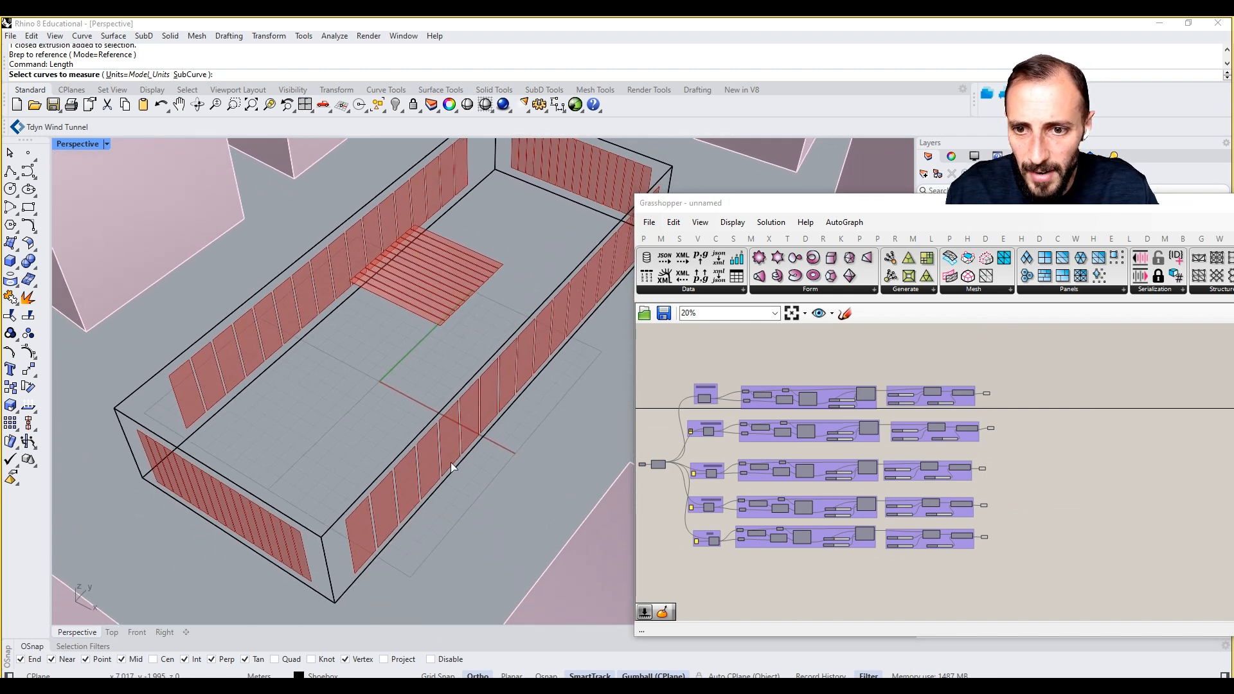
scroll(up, 3)
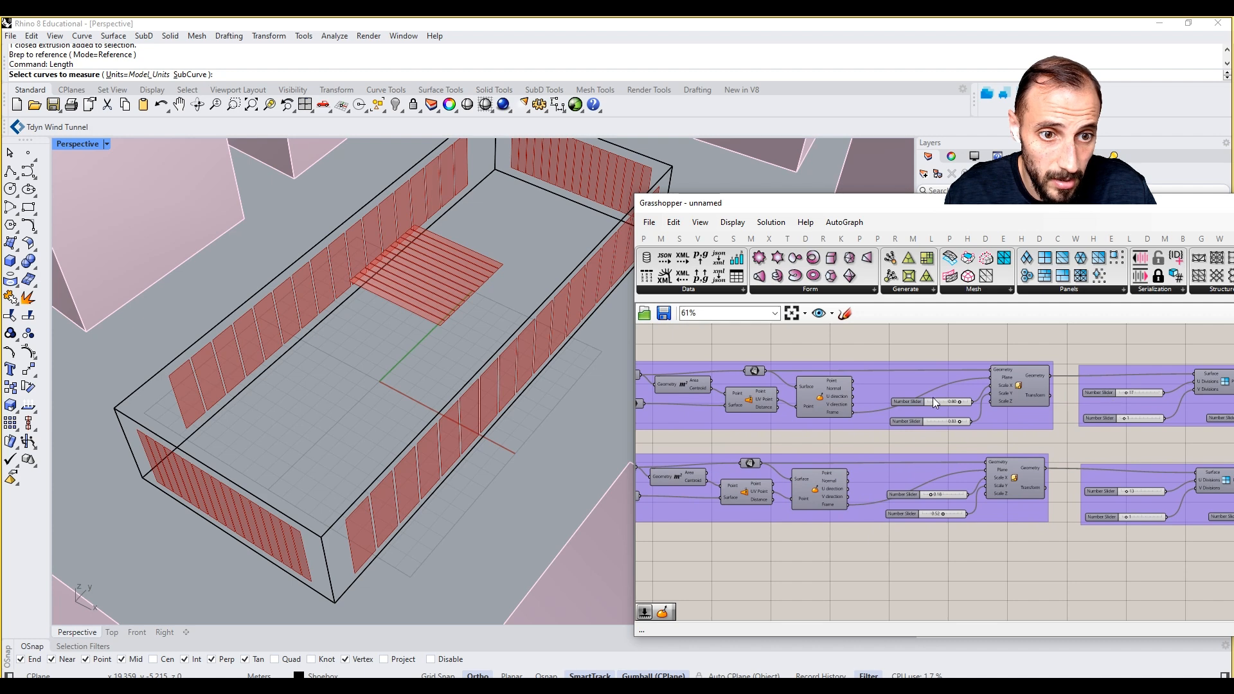
scroll(up, 3)
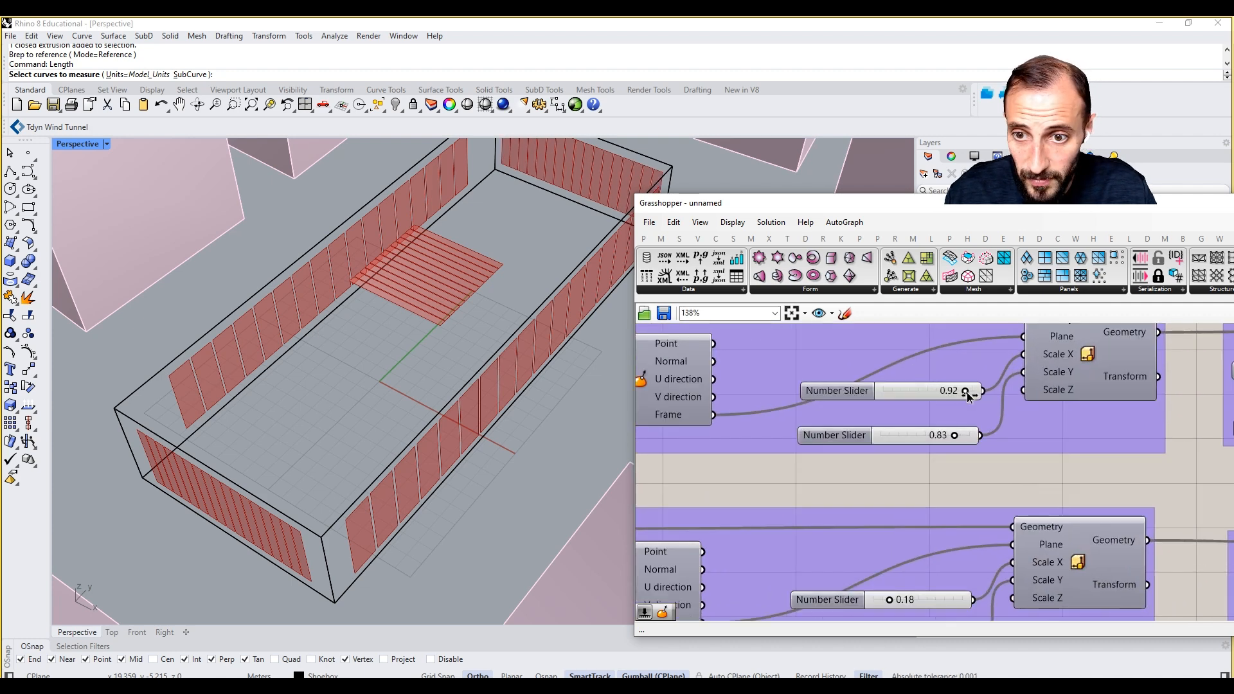
scroll(down, 3)
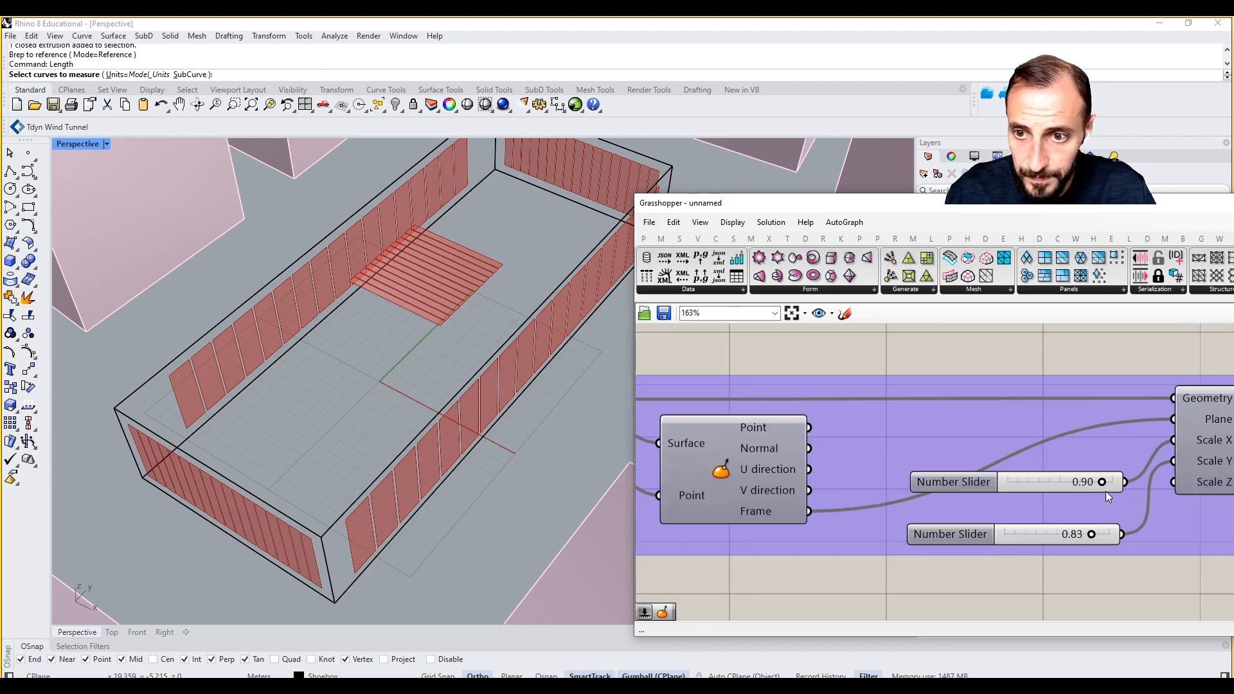
scroll(down, 3)
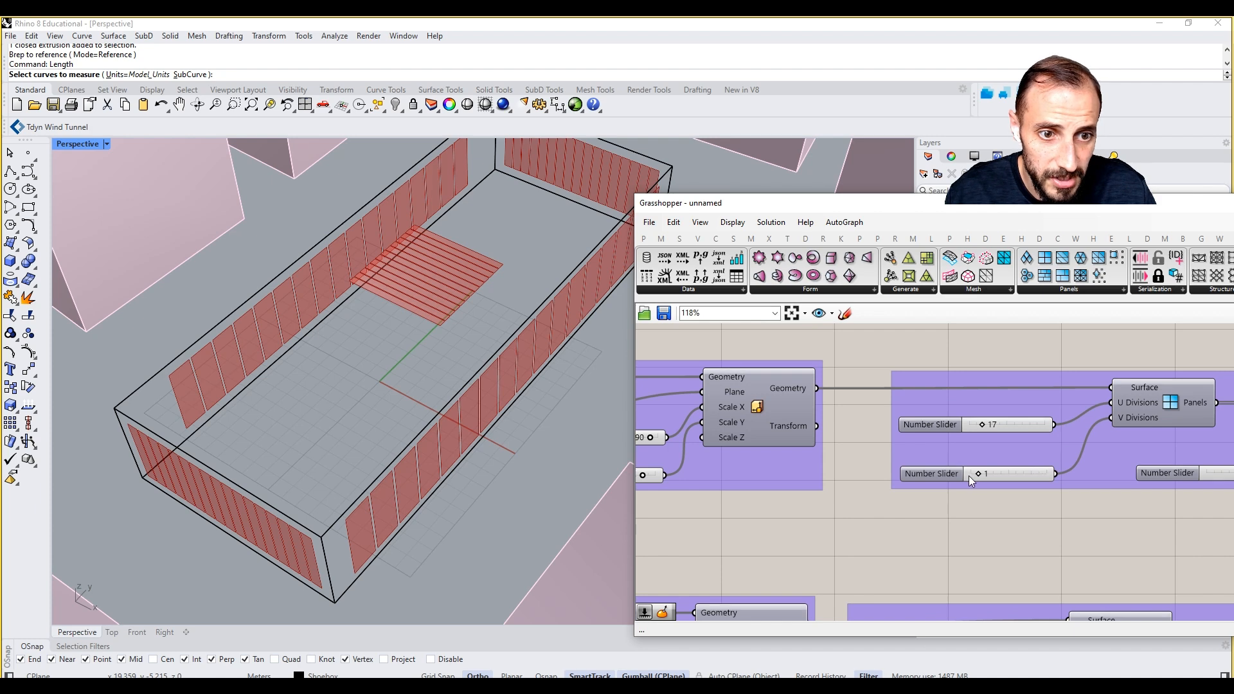